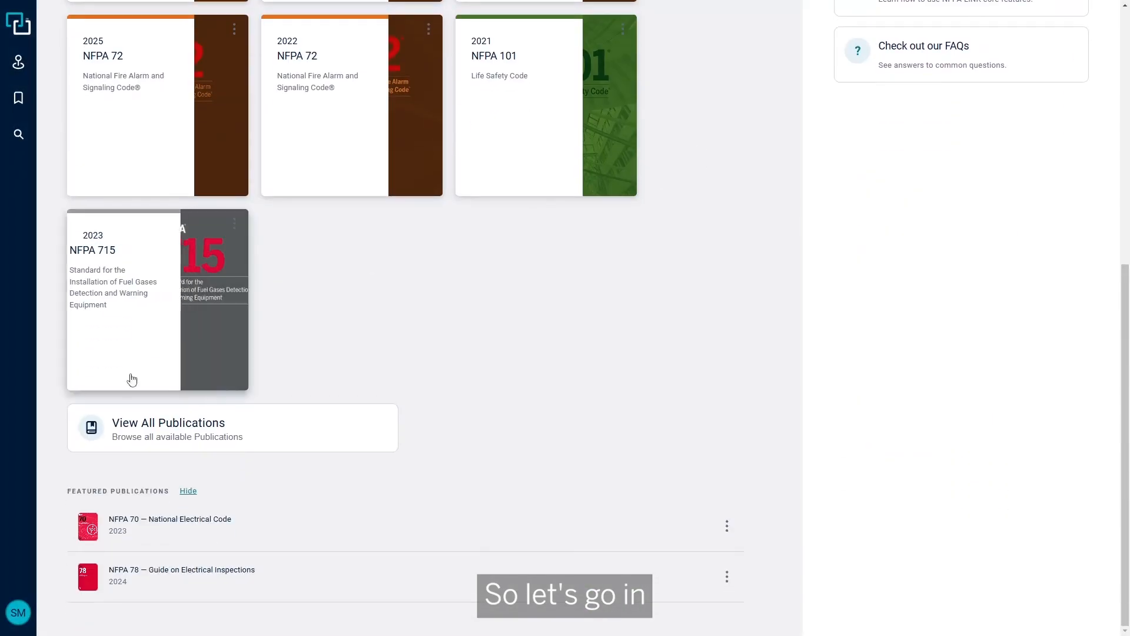
Search the publications list for 170 and open NFPA 170, Standard for Fire Safety and Emergency Symbols
{"action": "left_click", "coordinate": [167, 423]}
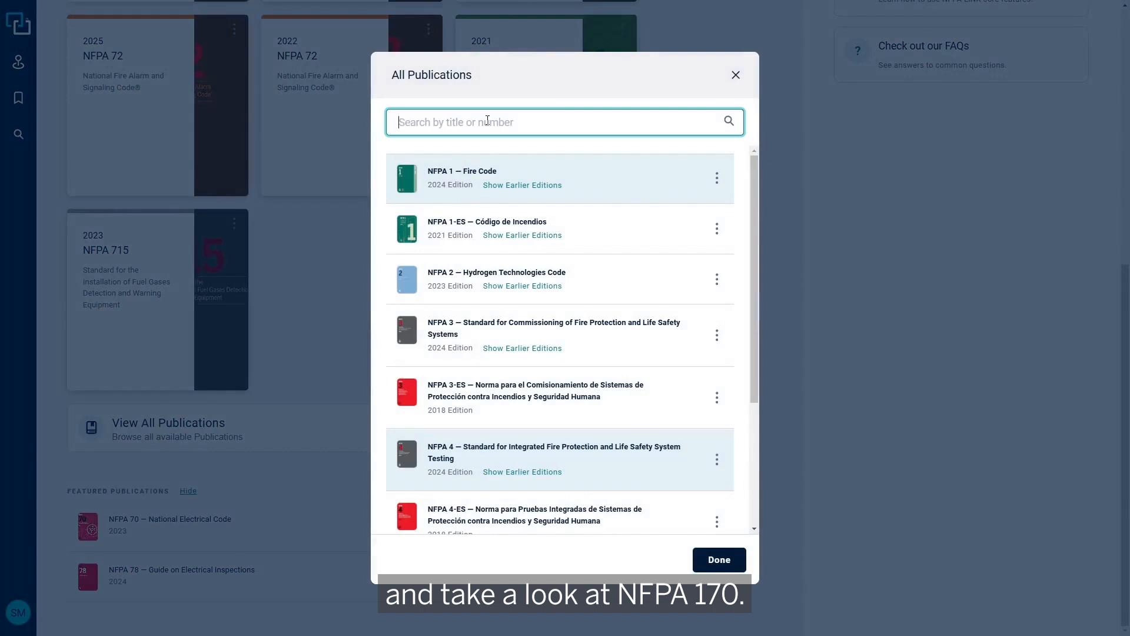
{"action": "type", "text": "170"}
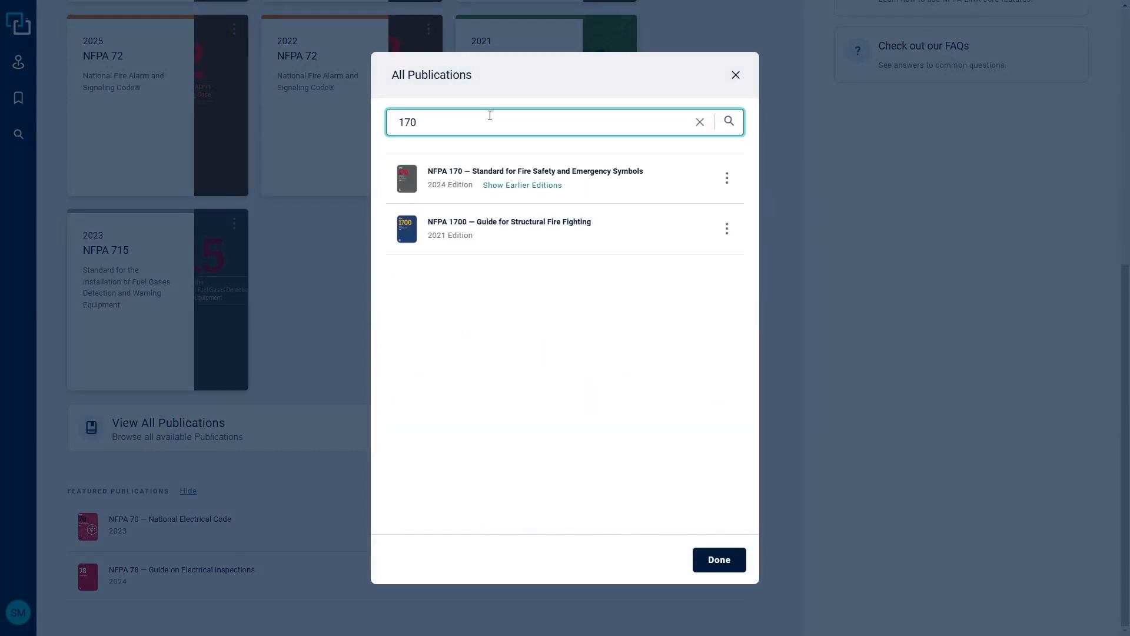
{"action": "left_click", "coordinate": [535, 178]}
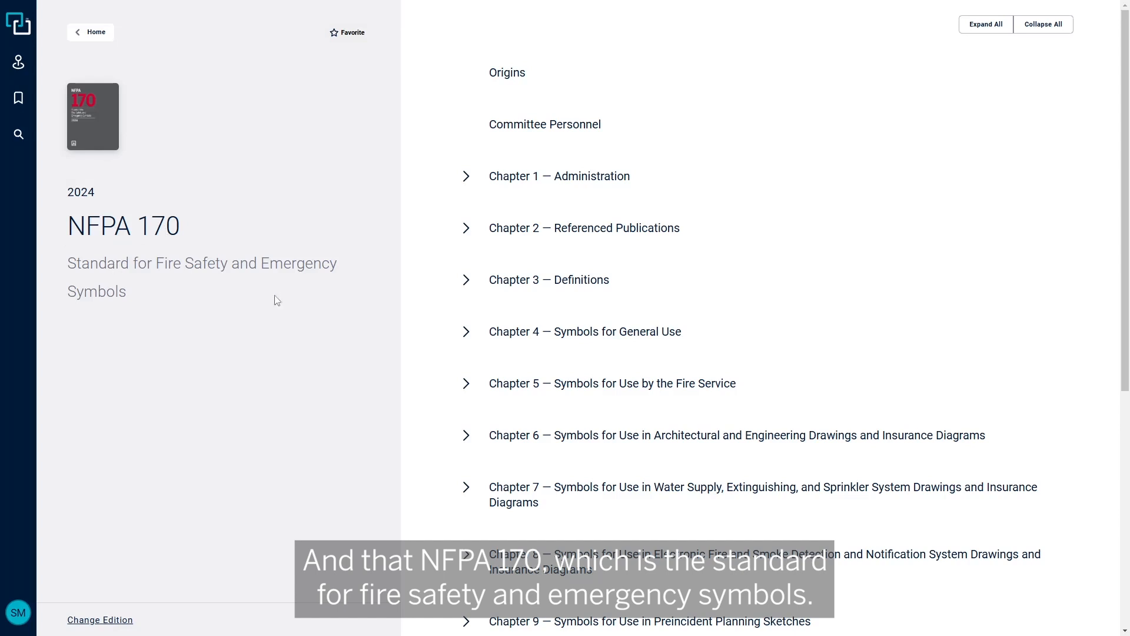
{"action": "mouse_move", "coordinate": [146, 310]}
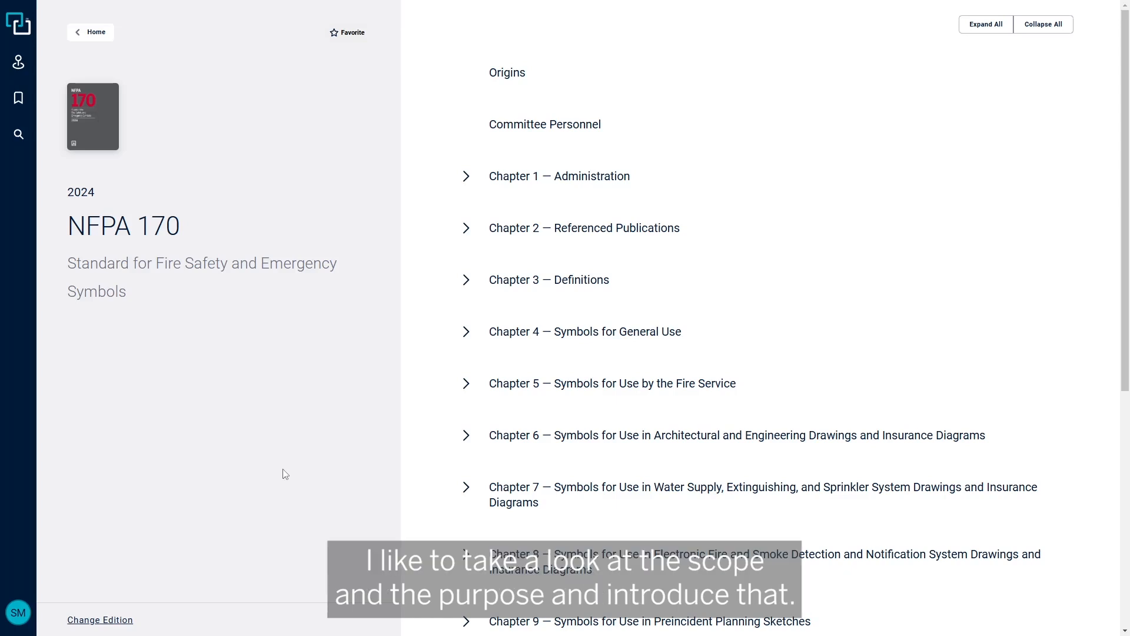
{"action": "mouse_move", "coordinate": [640, 332]}
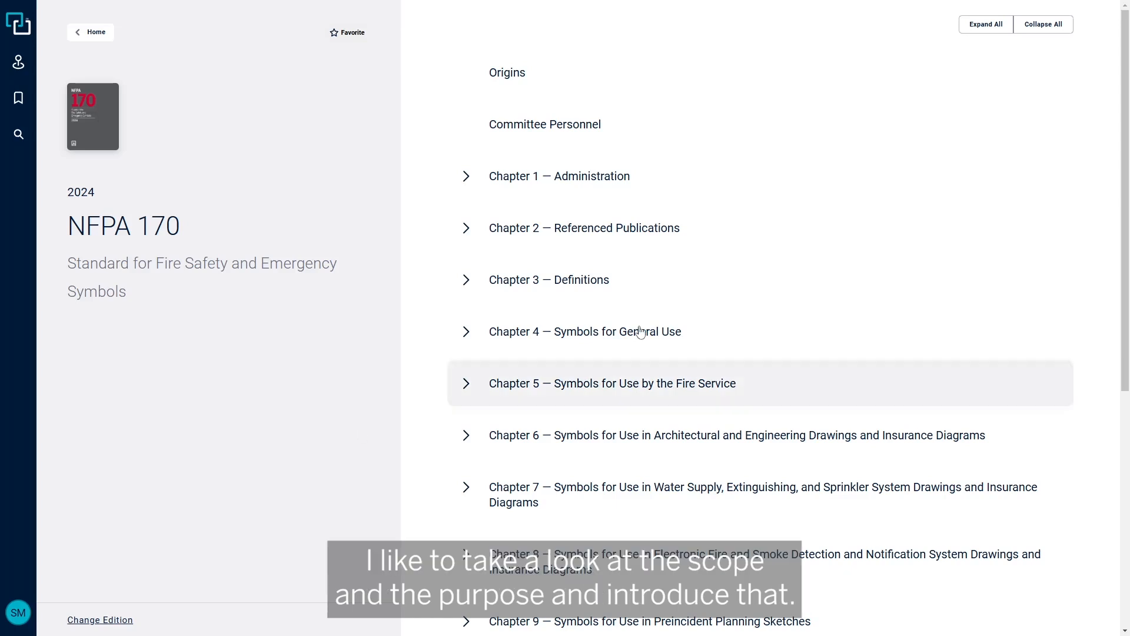
Expand Chapter 1 Administration to list Scope, Purpose, Retroactivity, Equivalency and Units
{"action": "left_click", "coordinate": [559, 175]}
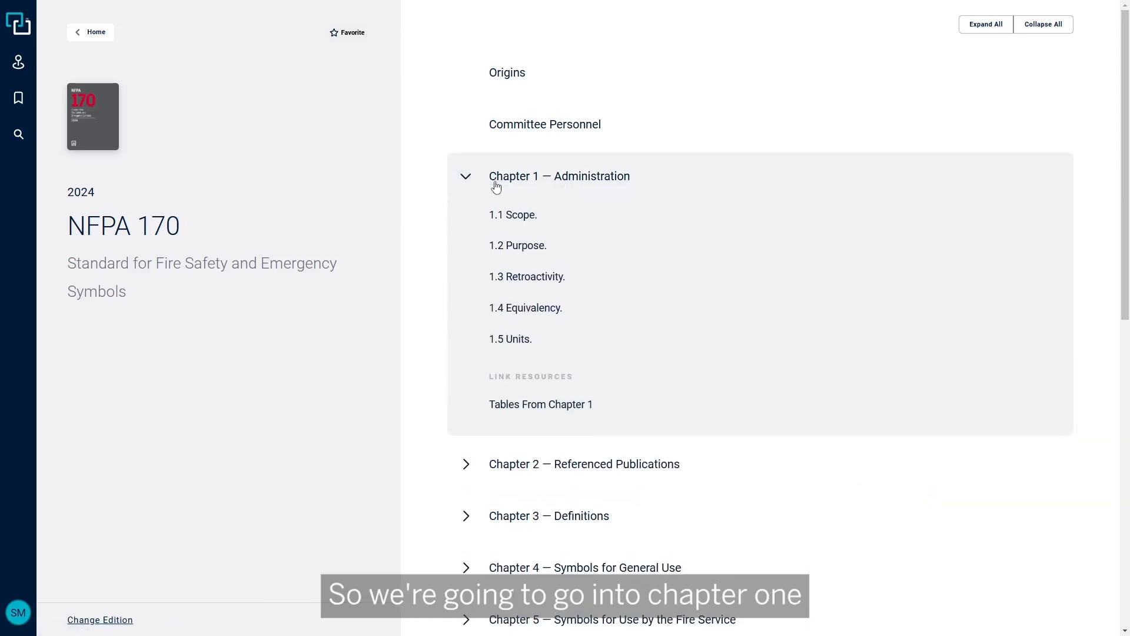
Go to section 1.1 Scope in the Chapter 1 Administration text
{"action": "left_click", "coordinate": [512, 214]}
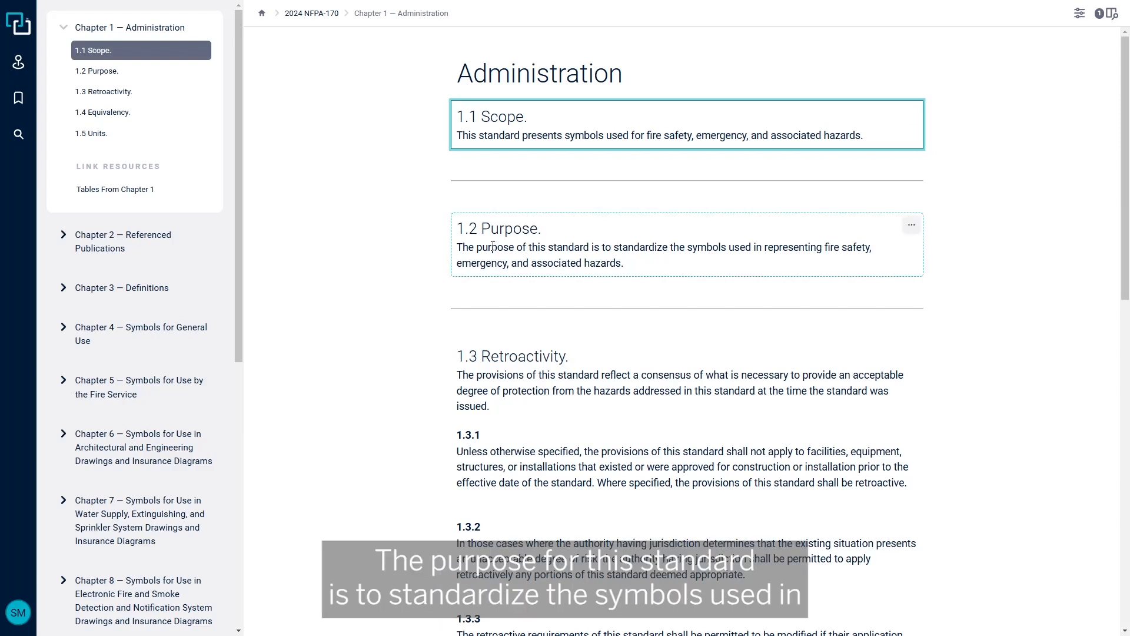
{"action": "mouse_move", "coordinate": [505, 248]}
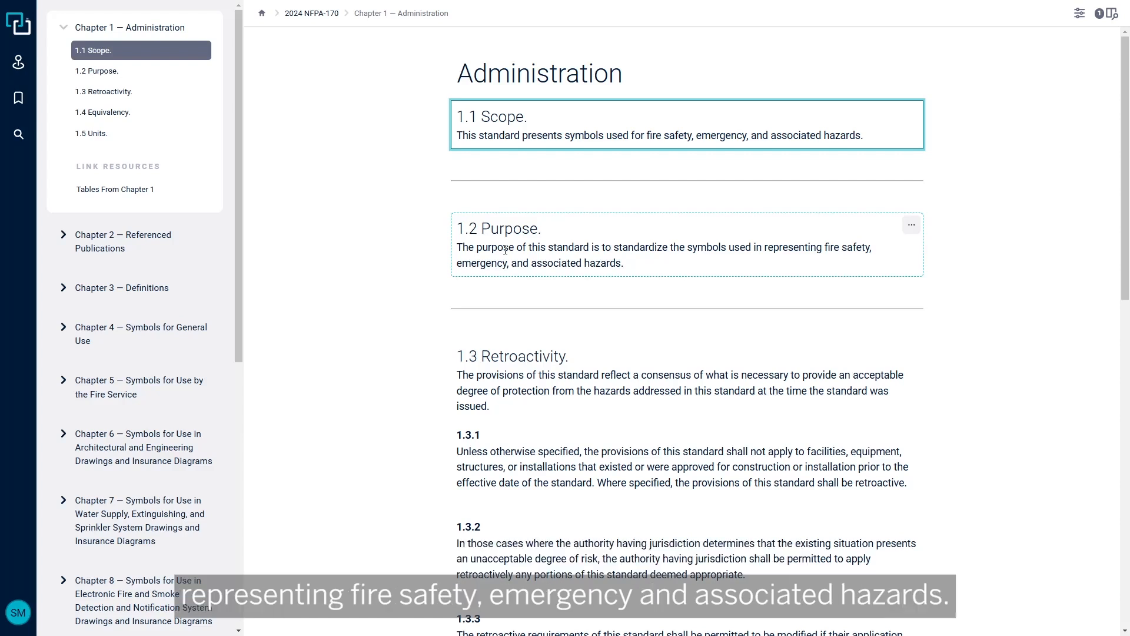
{"action": "mouse_move", "coordinate": [403, 296]}
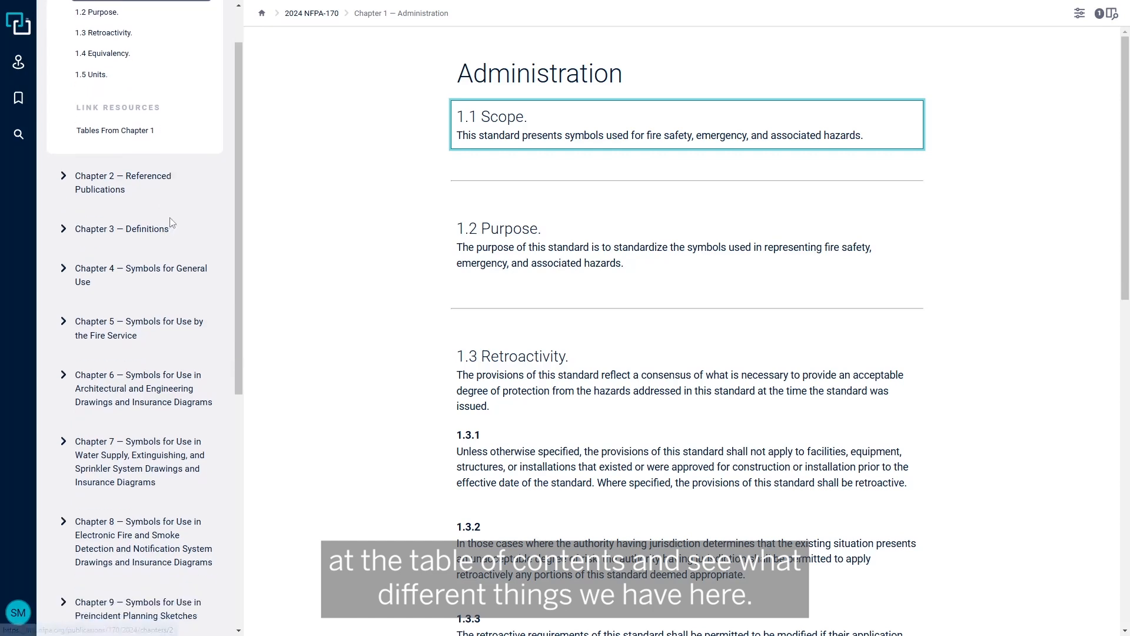
{"action": "scroll", "scroll_direction": "down", "scroll_amount": 3}
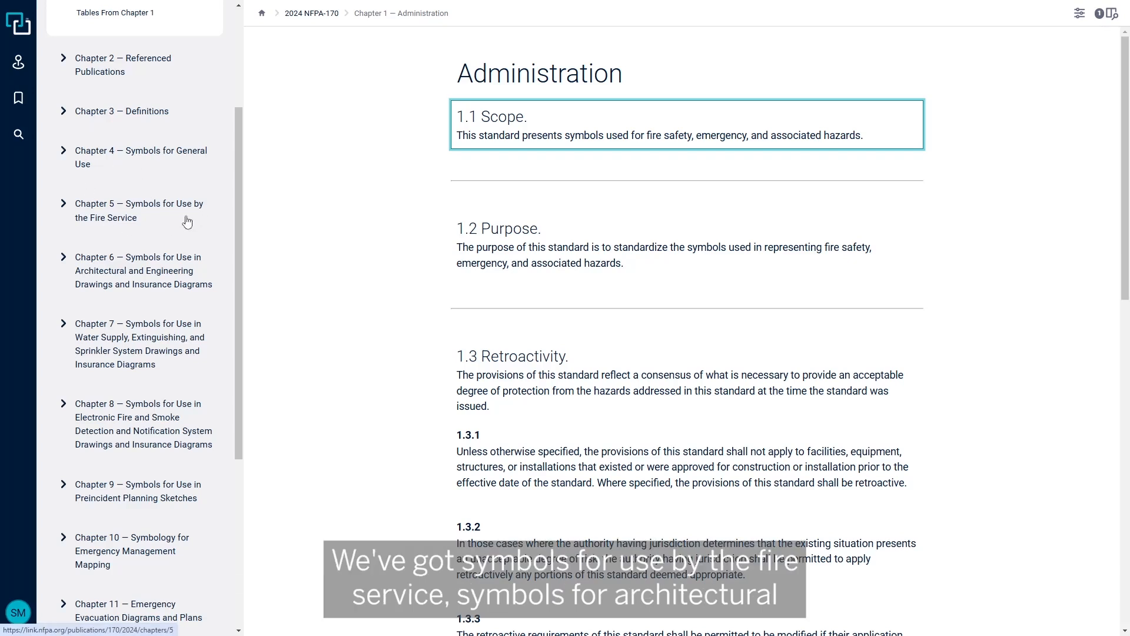
{"action": "scroll", "scroll_direction": "down", "scroll_amount": 3}
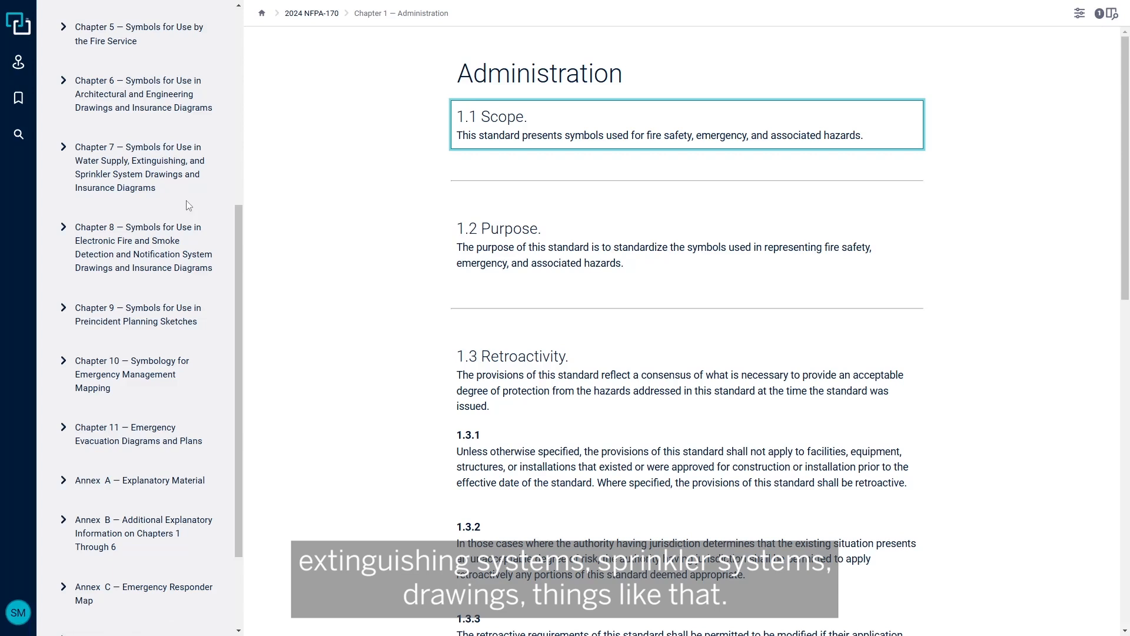
{"action": "mouse_move", "coordinate": [186, 203]}
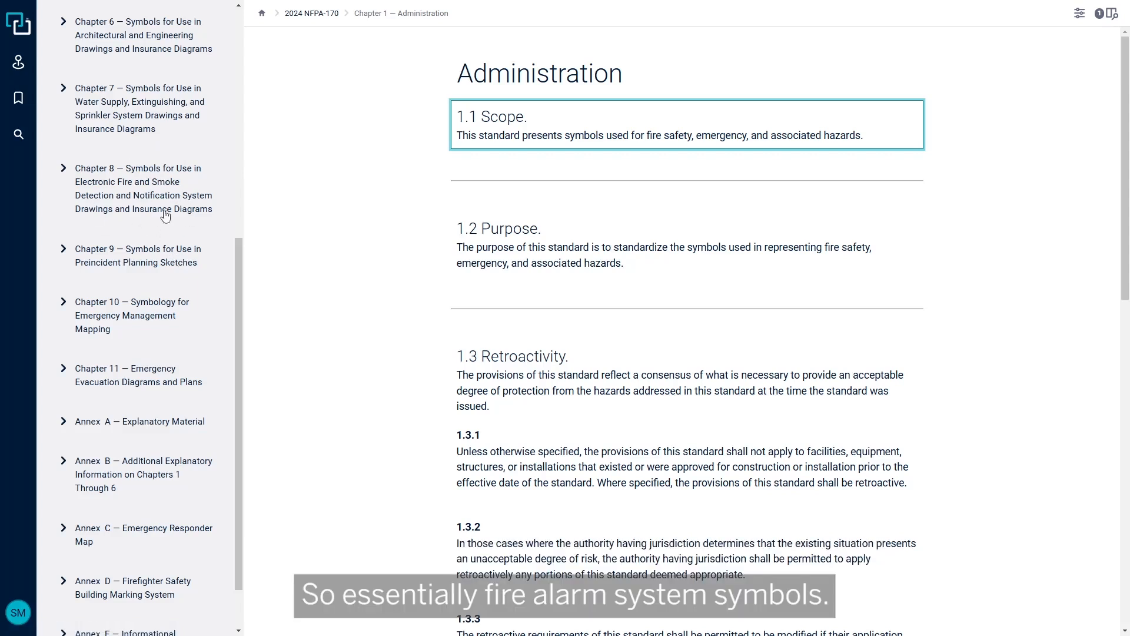
{"action": "scroll", "scroll_direction": "down", "scroll_amount": 3}
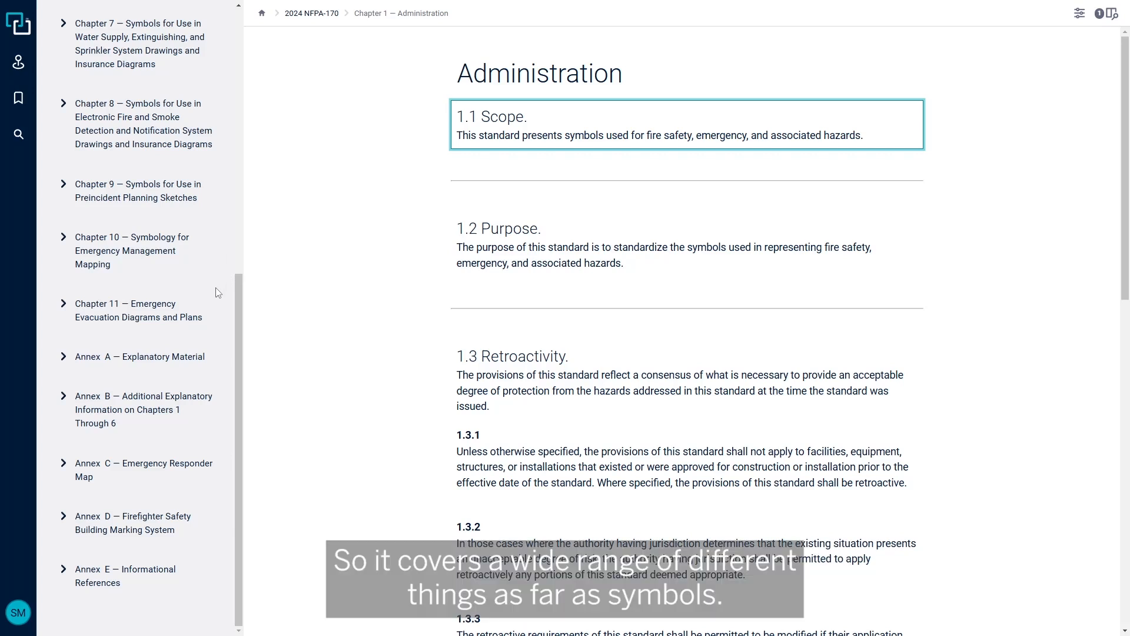
{"action": "mouse_move", "coordinate": [219, 311]}
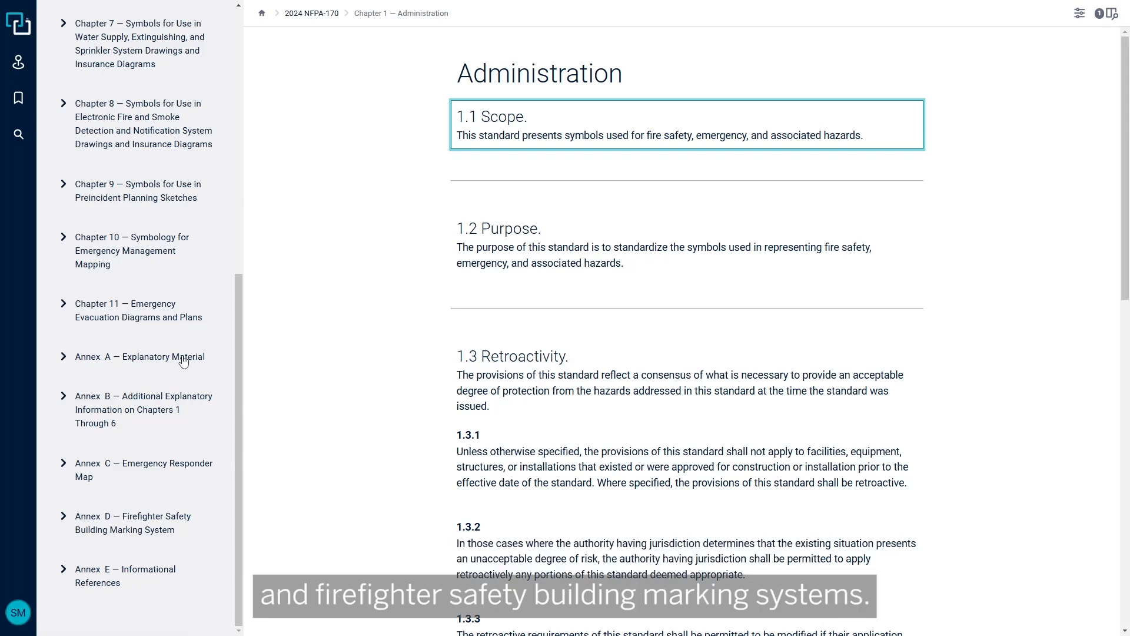
{"action": "mouse_move", "coordinate": [158, 482]}
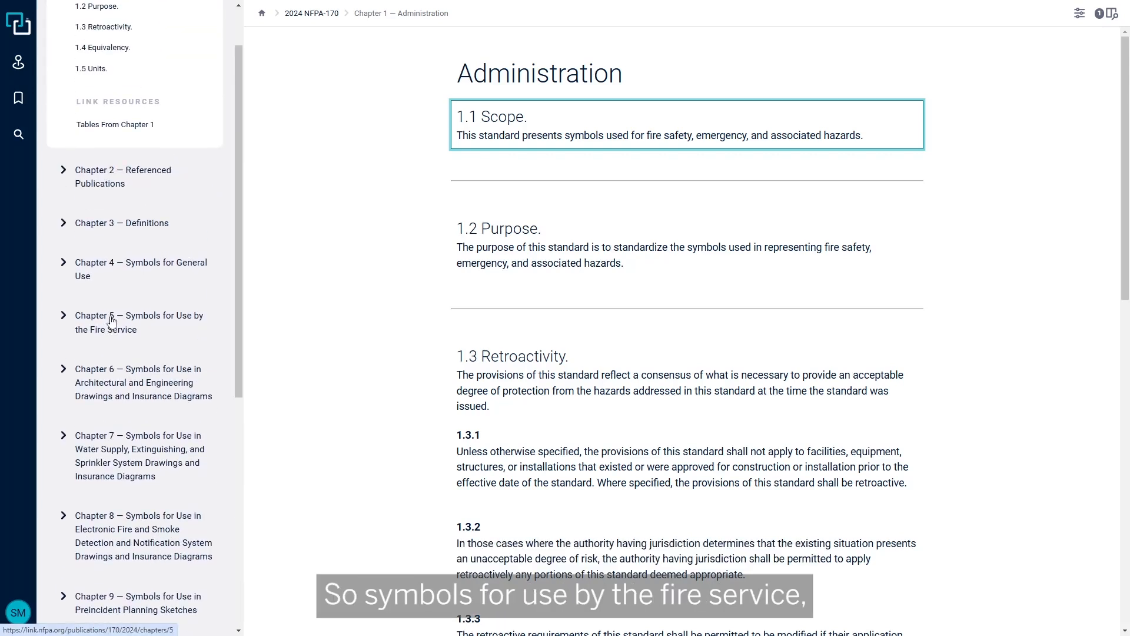
Go to Chapter 5 section 5.2 and bring up the options menu for Table 5.2
{"action": "left_click", "coordinate": [139, 323]}
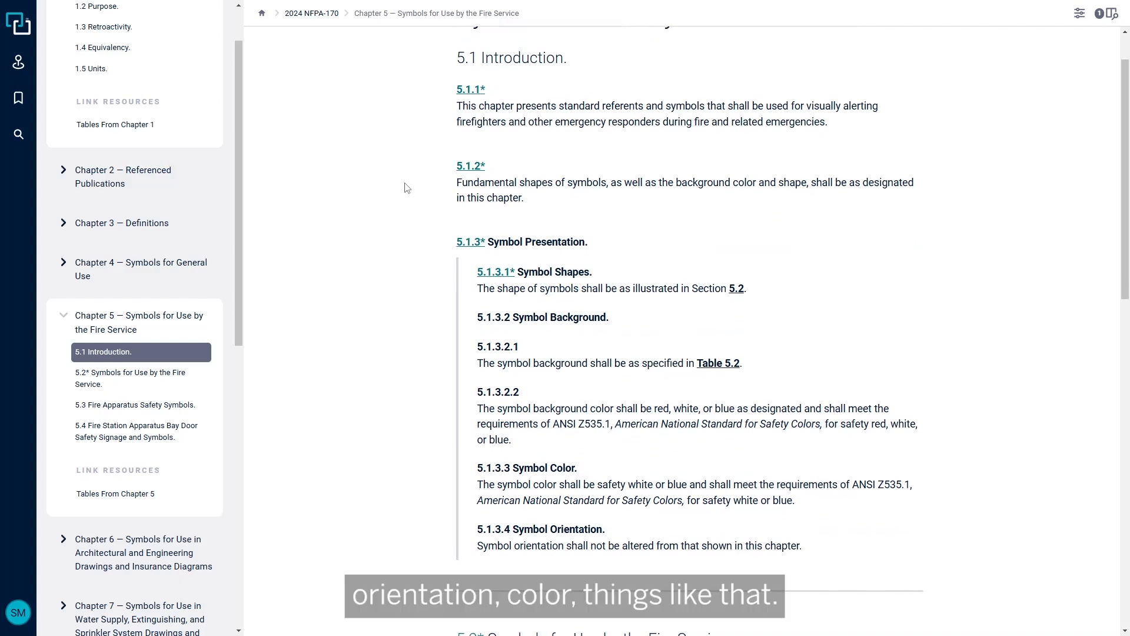
{"action": "scroll", "scroll_direction": "down", "scroll_amount": 3}
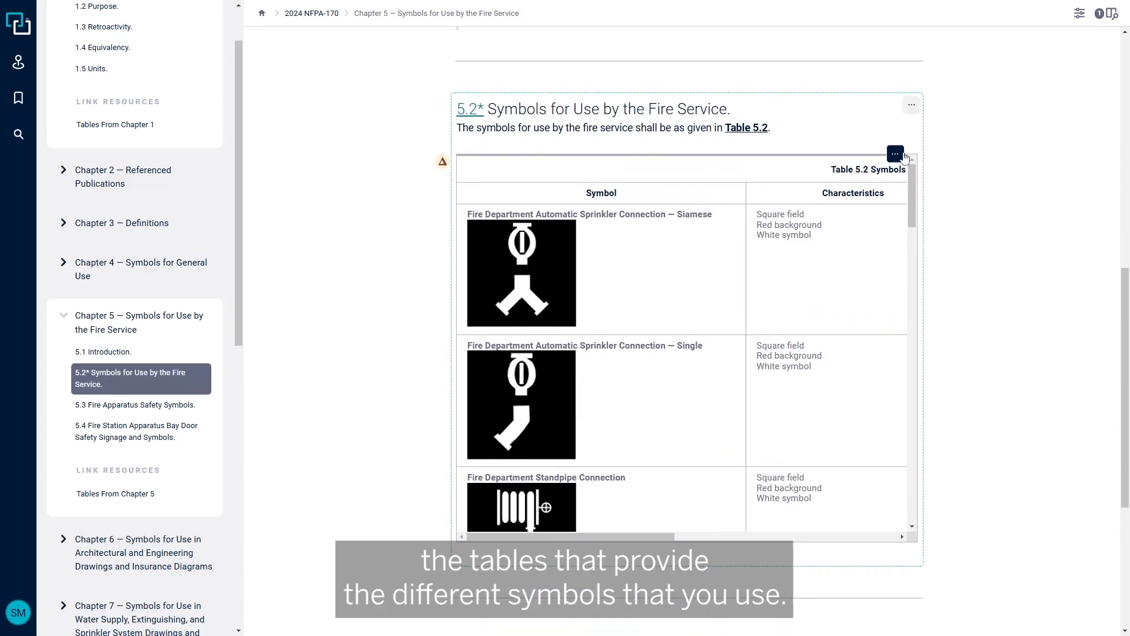
{"action": "left_click", "coordinate": [895, 153]}
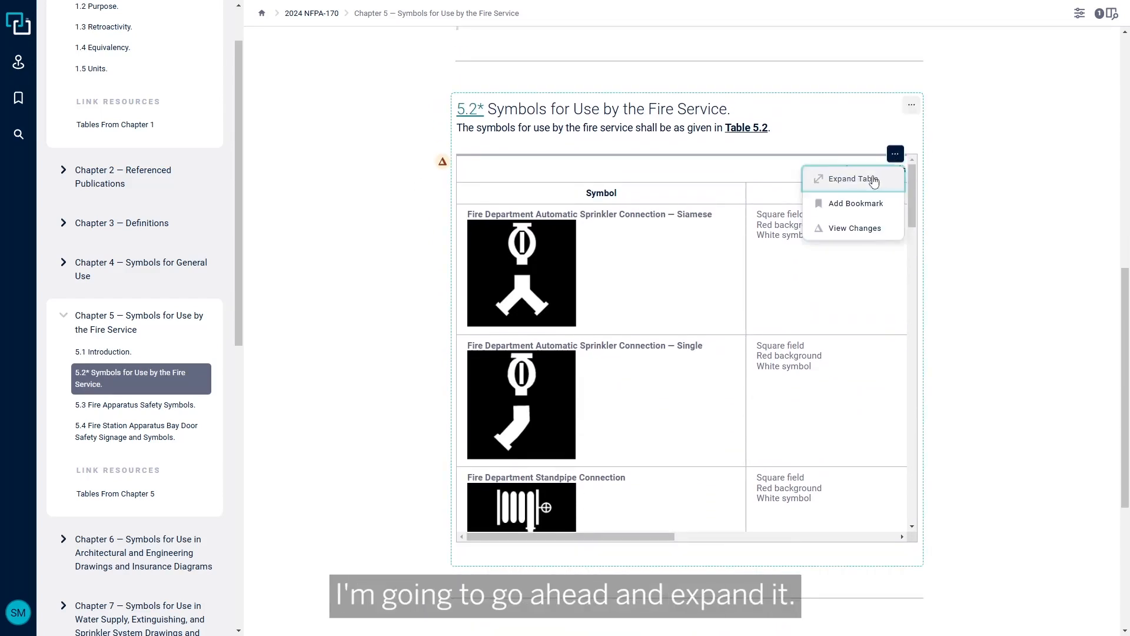
Review the expanded Table 5.2 down to the Dry Hydrant / Drafting Port row, then close it
{"action": "left_click", "coordinate": [851, 179]}
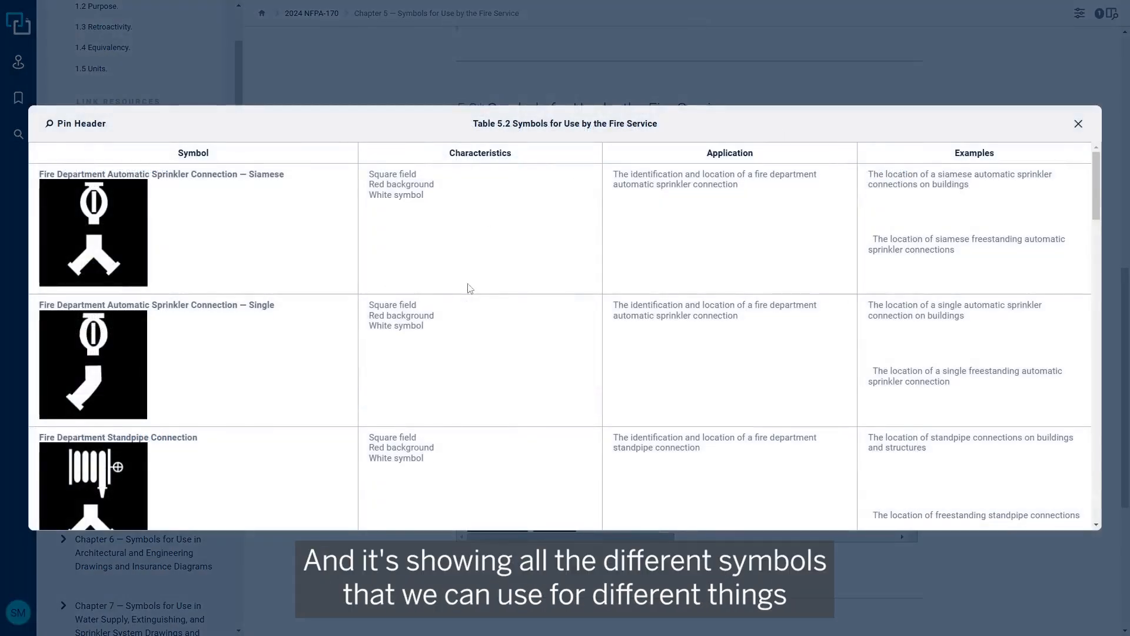
{"action": "mouse_move", "coordinate": [862, 223]}
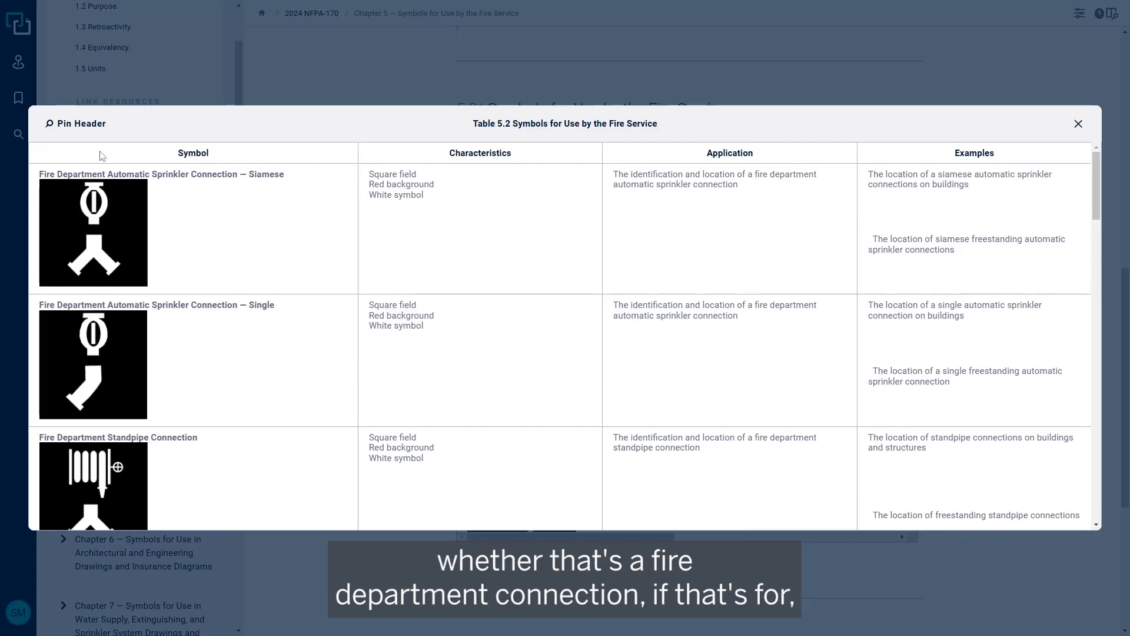
{"action": "mouse_move", "coordinate": [208, 320]}
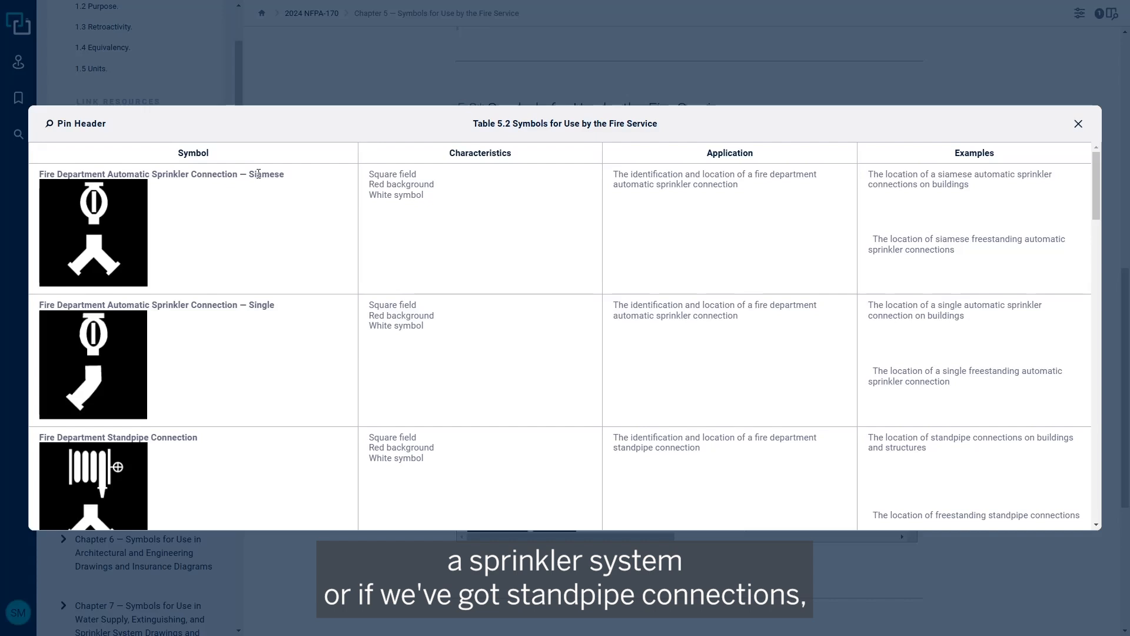
{"action": "scroll", "scroll_direction": "down", "scroll_amount": 3}
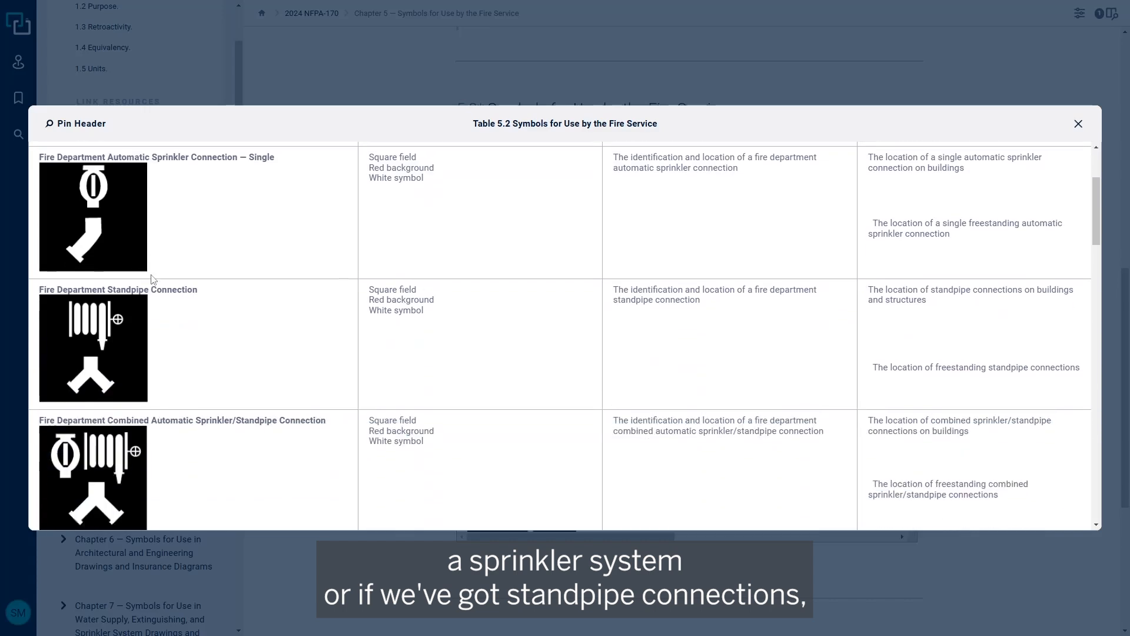
{"action": "scroll", "scroll_direction": "down", "scroll_amount": 3}
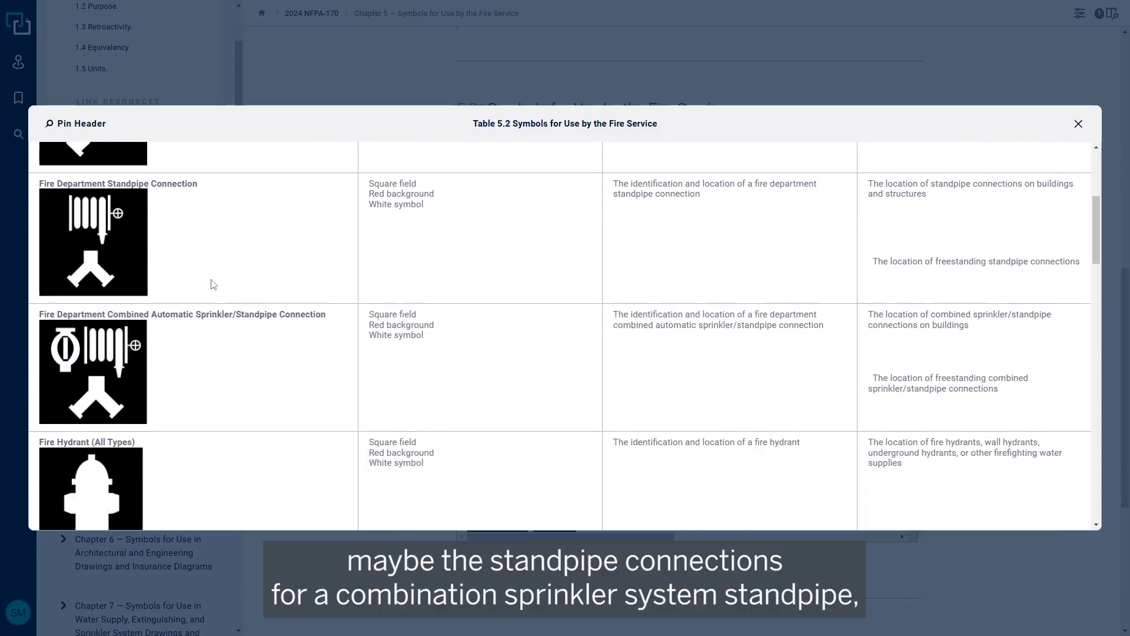
{"action": "scroll", "scroll_direction": "down", "scroll_amount": 3}
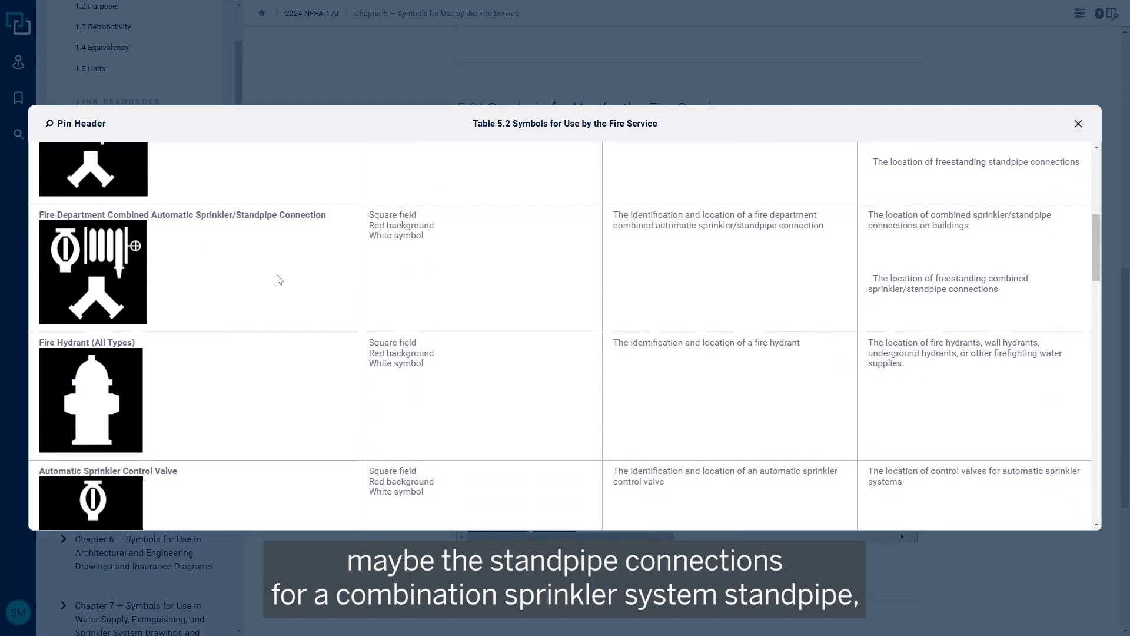
{"action": "scroll", "scroll_direction": "down", "scroll_amount": 3}
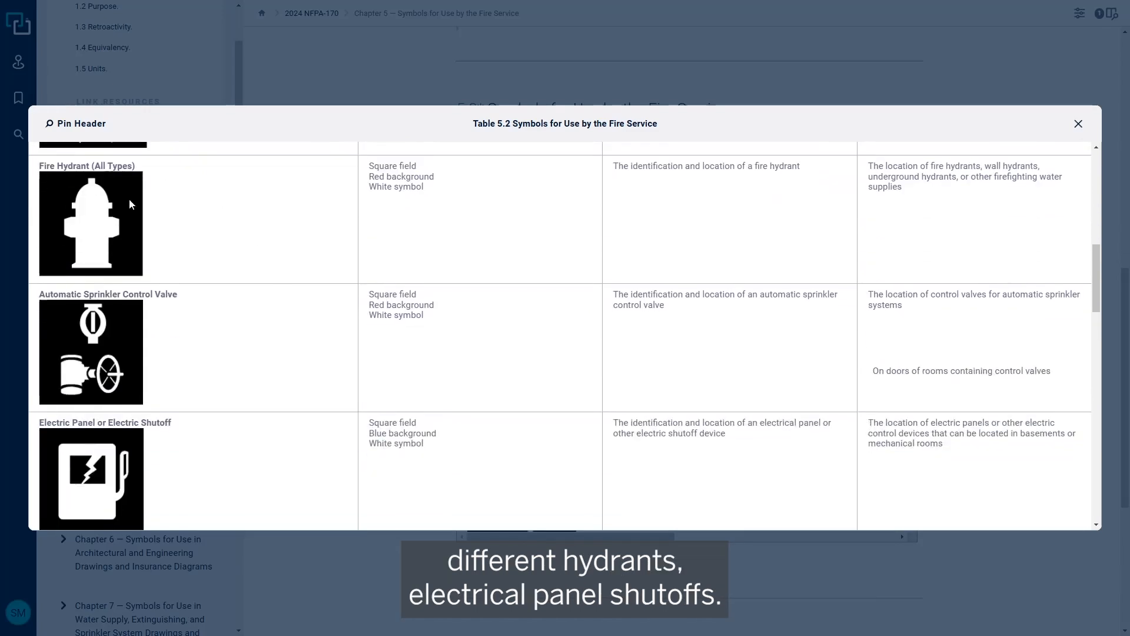
{"action": "scroll", "scroll_direction": "down", "scroll_amount": 3}
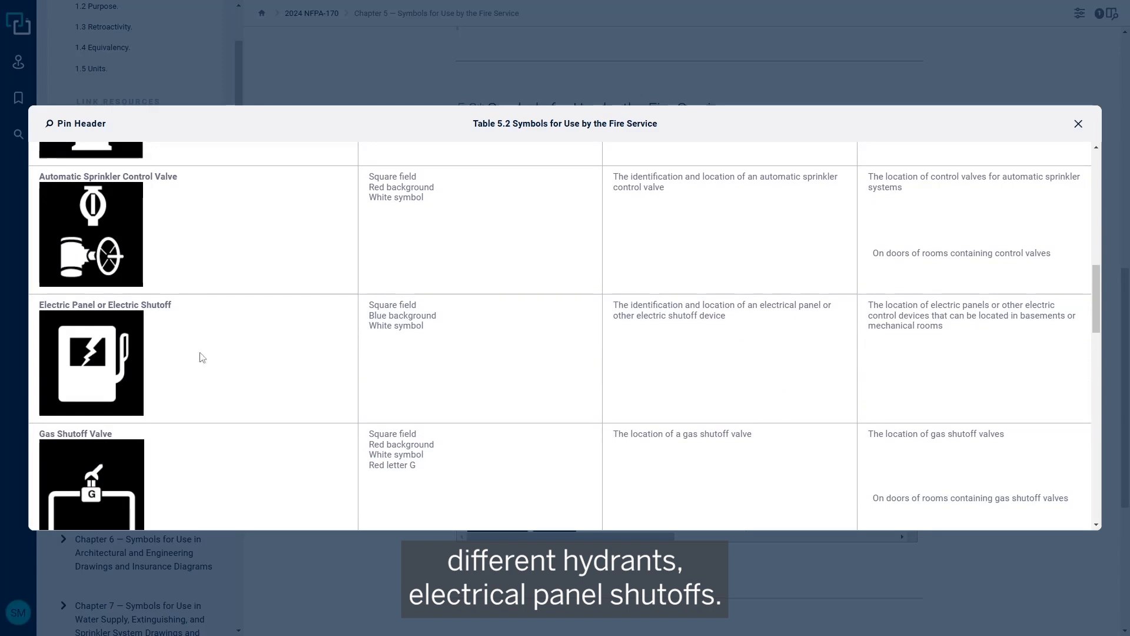
{"action": "scroll", "scroll_direction": "down", "scroll_amount": 3}
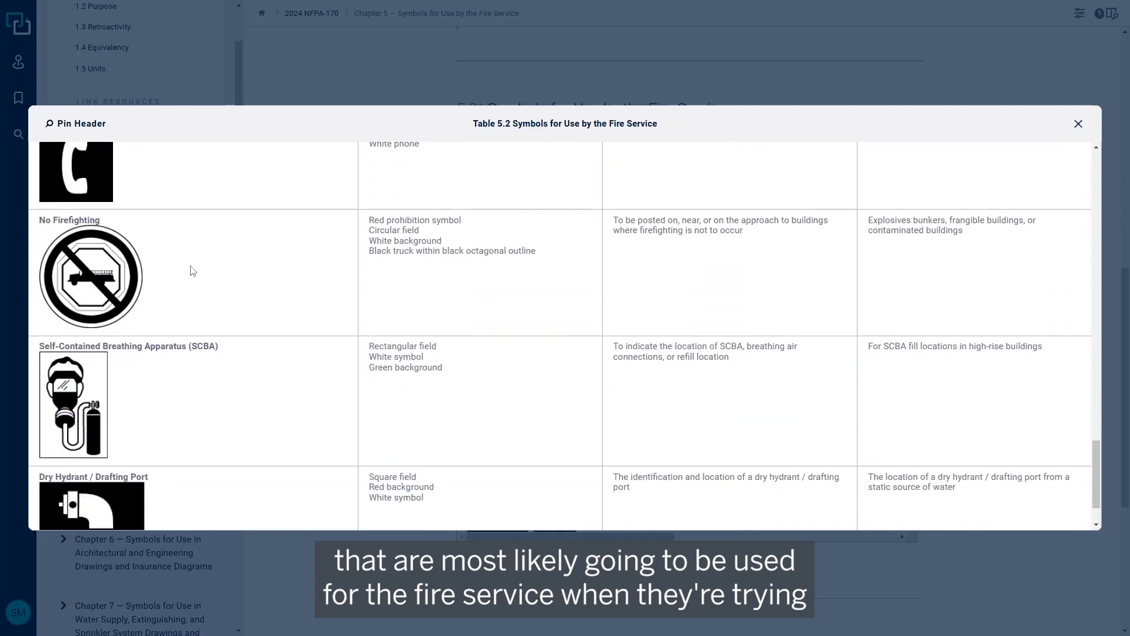
{"action": "scroll", "scroll_direction": "down", "scroll_amount": 3}
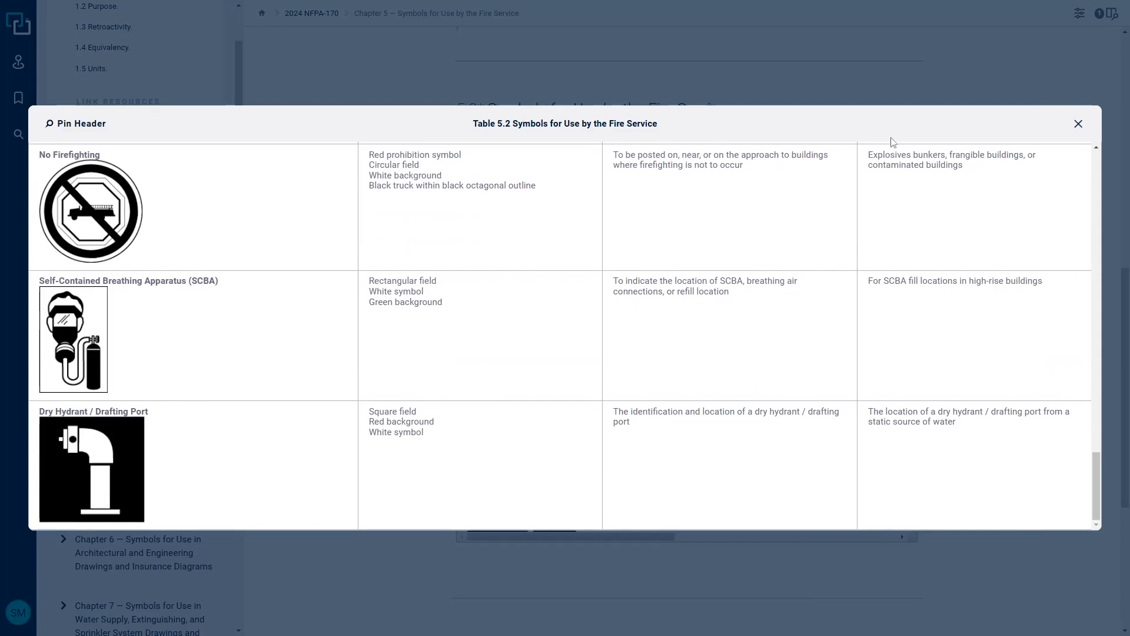
{"action": "left_click", "coordinate": [1079, 123]}
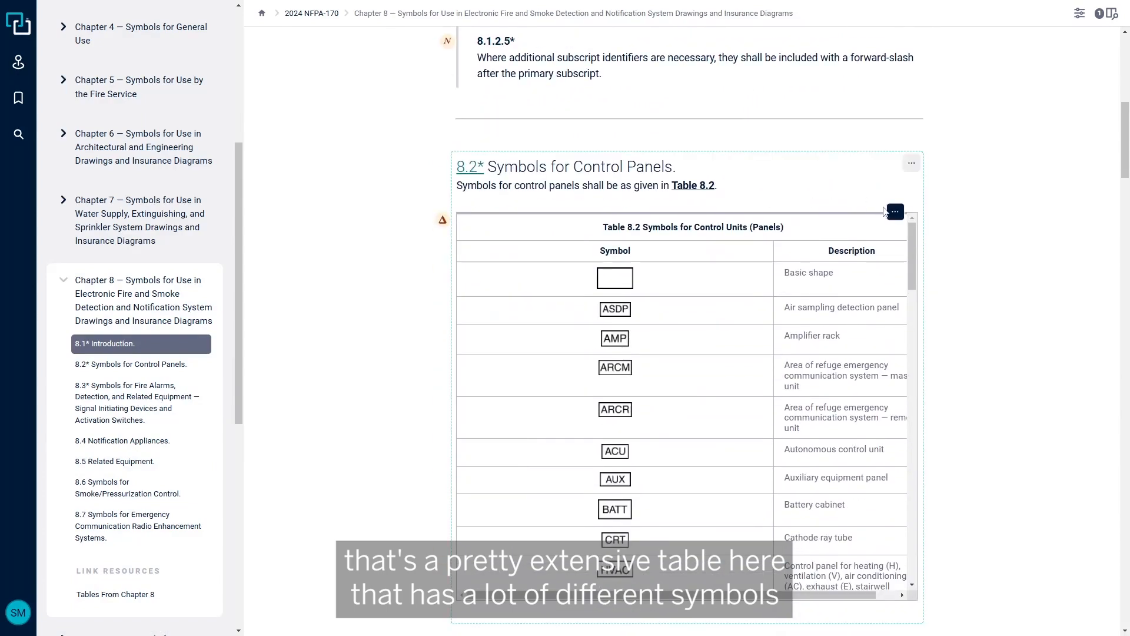
Expand Table 8.2 Symbols for Control Units (Panels) and review it down to the releasing unit types
{"action": "left_click", "coordinate": [893, 210]}
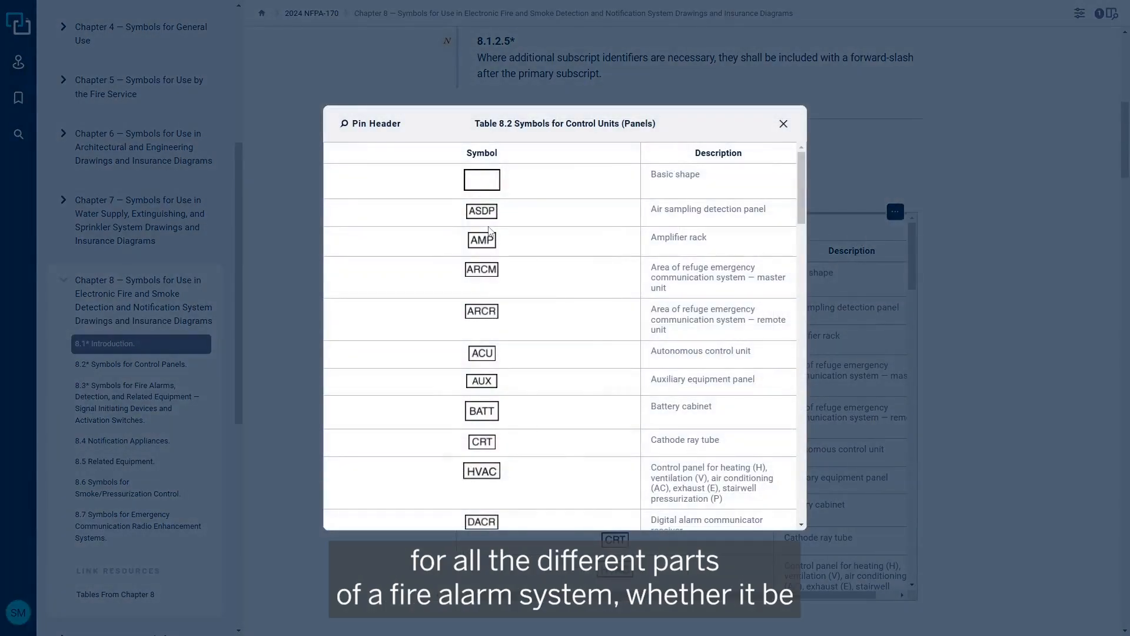
{"action": "scroll", "scroll_direction": "down", "scroll_amount": 3}
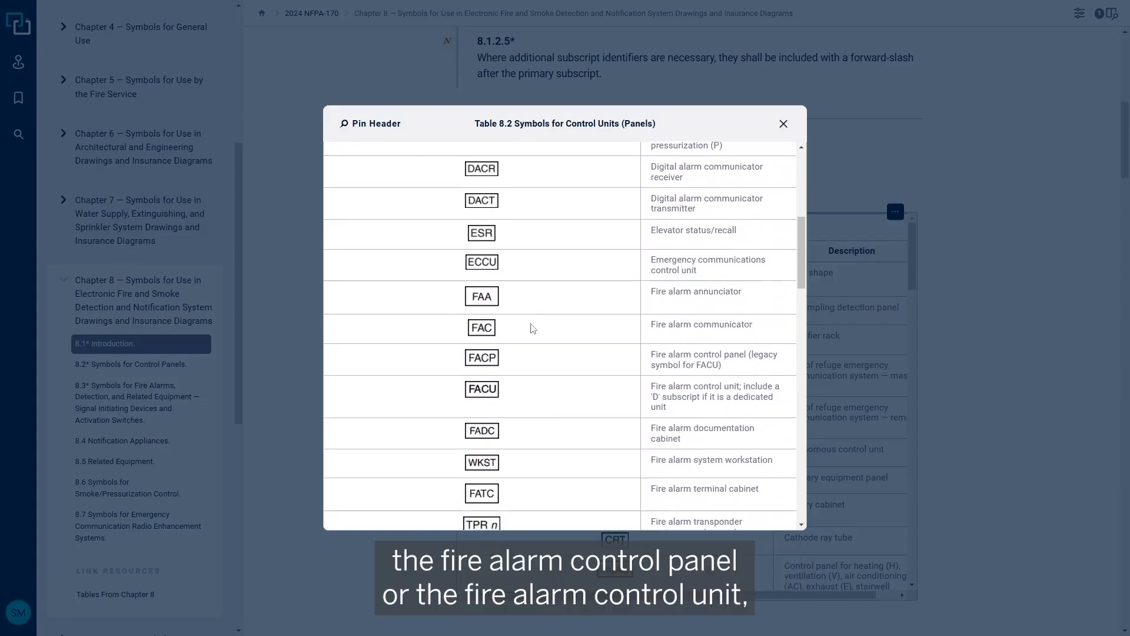
{"action": "scroll", "scroll_direction": "down", "scroll_amount": 3}
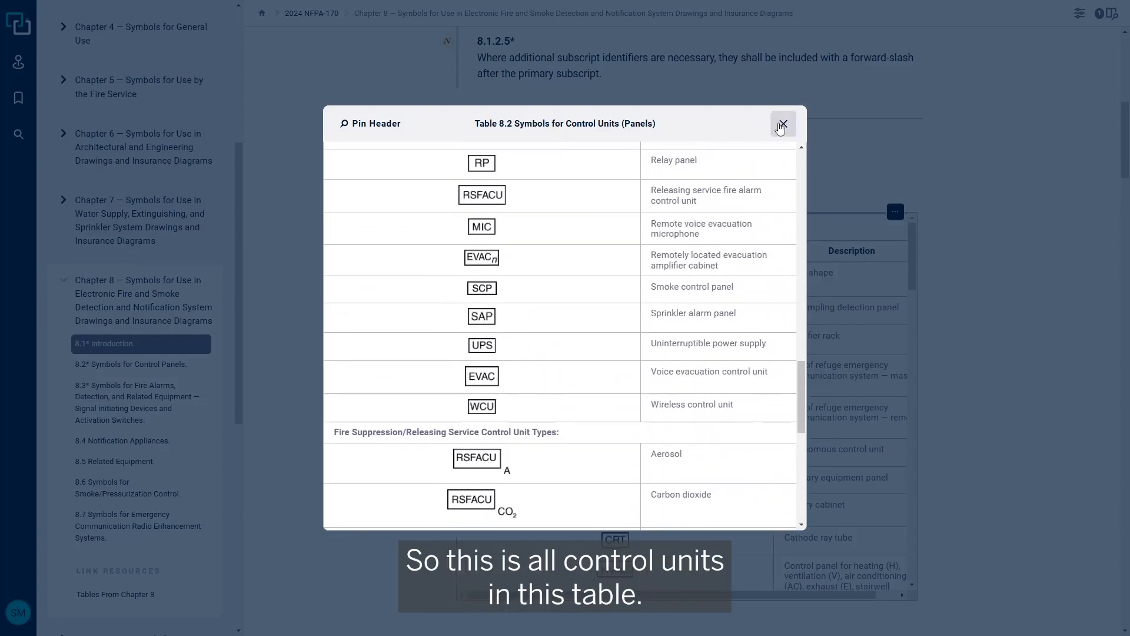
Close the Table 8.2 window and review sections 8.3 and 8.4 symbol tables
{"action": "left_click", "coordinate": [781, 124]}
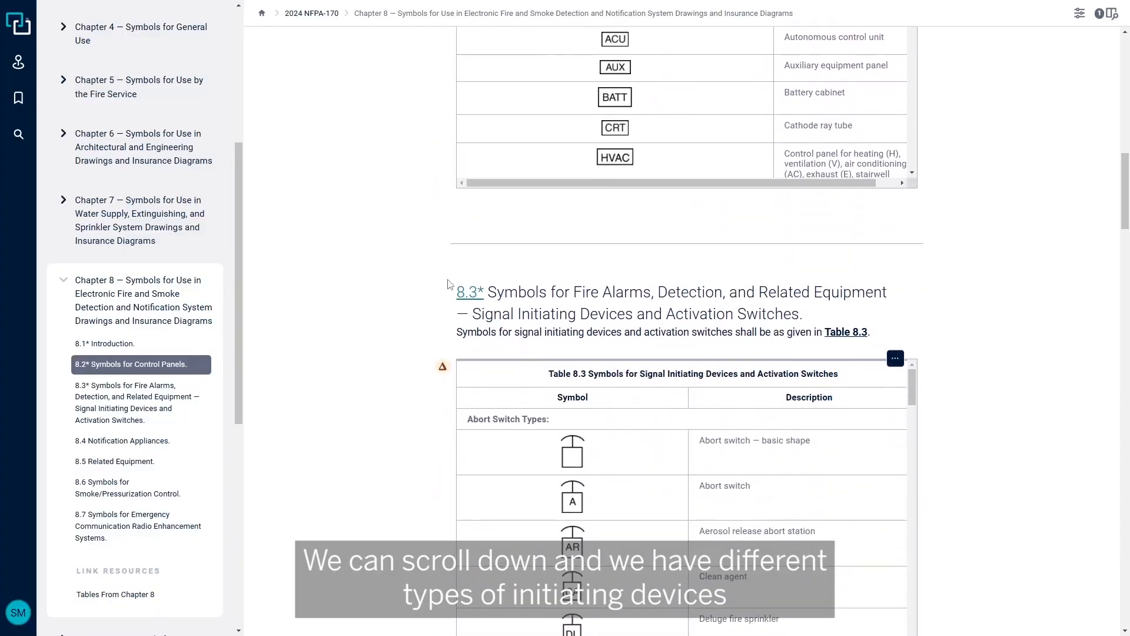
{"action": "scroll", "scroll_direction": "down", "scroll_amount": 3}
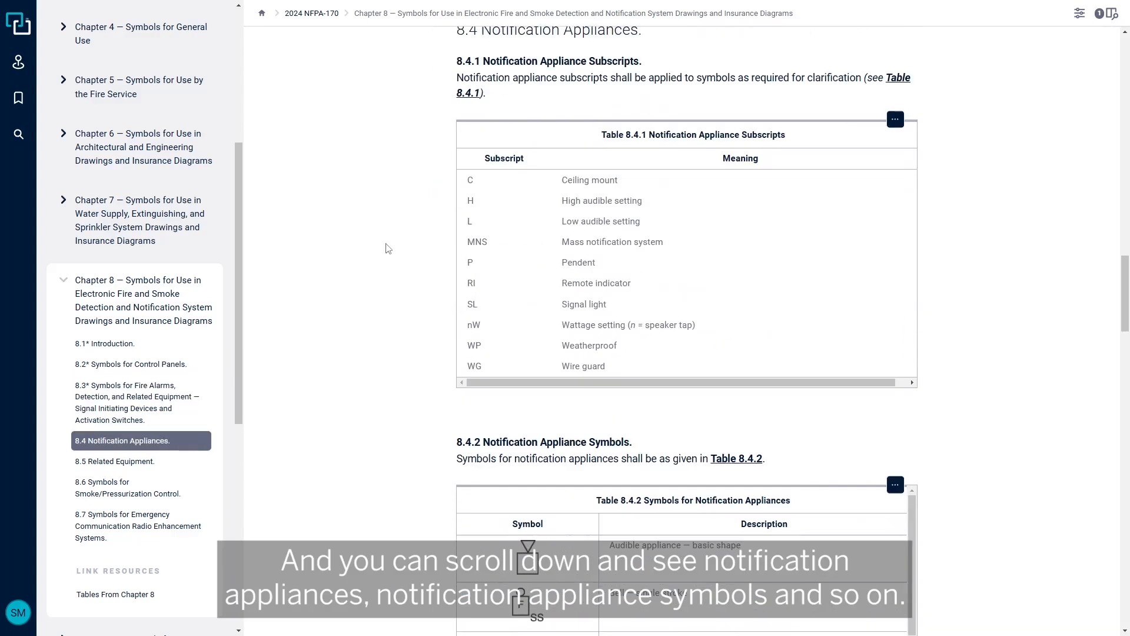
{"action": "scroll", "scroll_direction": "down", "scroll_amount": 3}
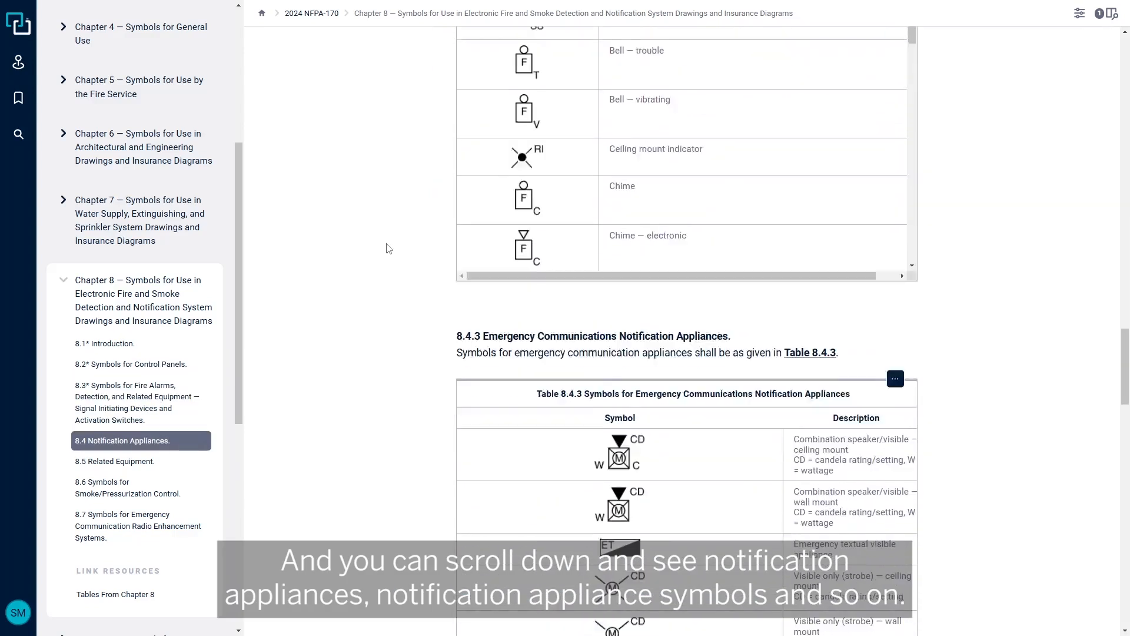
{"action": "scroll", "scroll_direction": "down", "scroll_amount": 3}
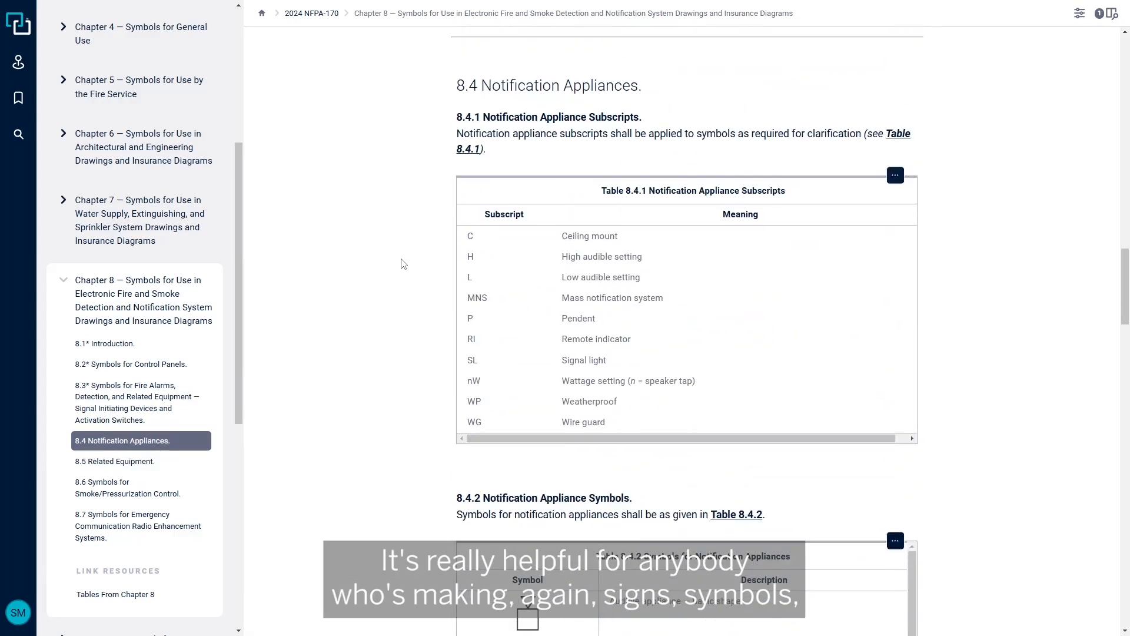
Return to the NFPA 170 (2024) contents page listing its chapters
{"action": "left_click", "coordinate": [139, 403]}
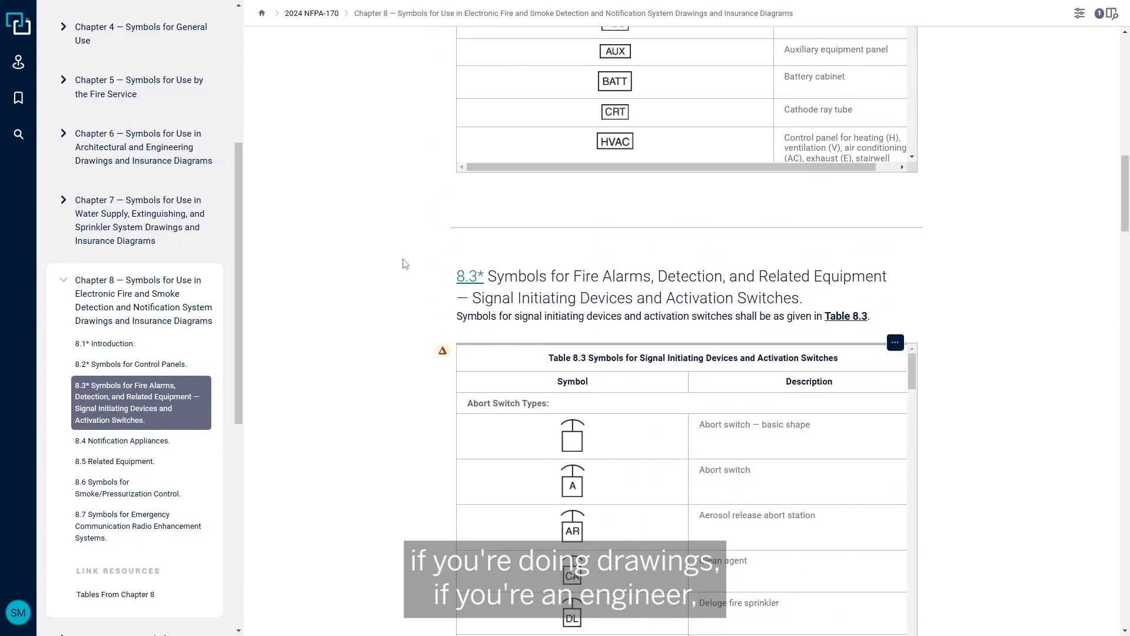
{"action": "left_click", "coordinate": [105, 342]}
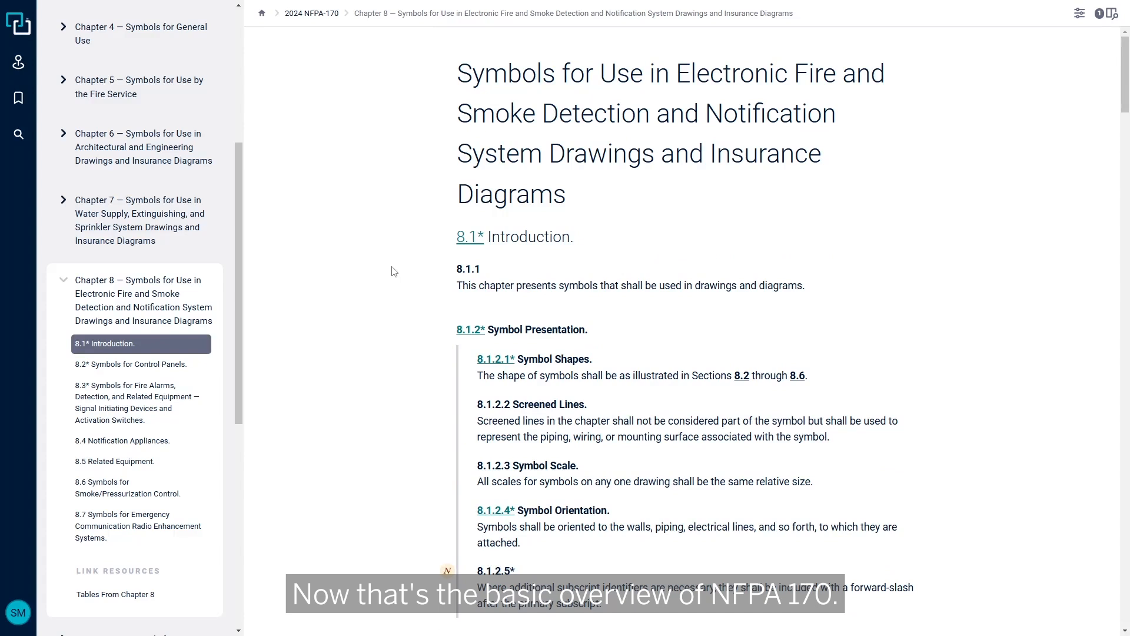
{"action": "left_click", "coordinate": [311, 13]}
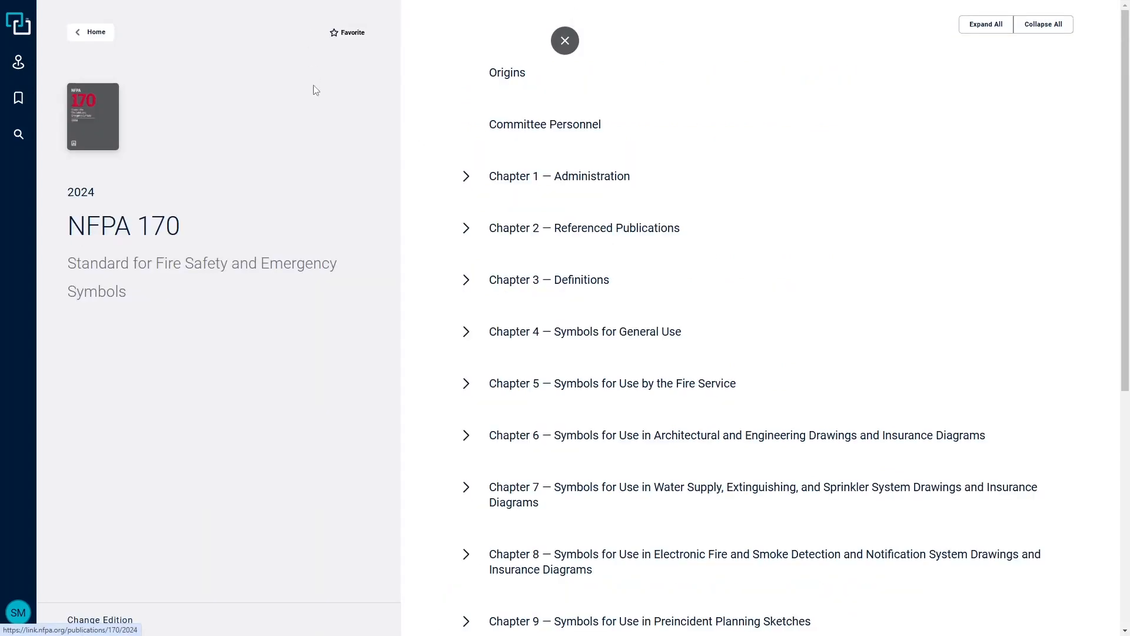